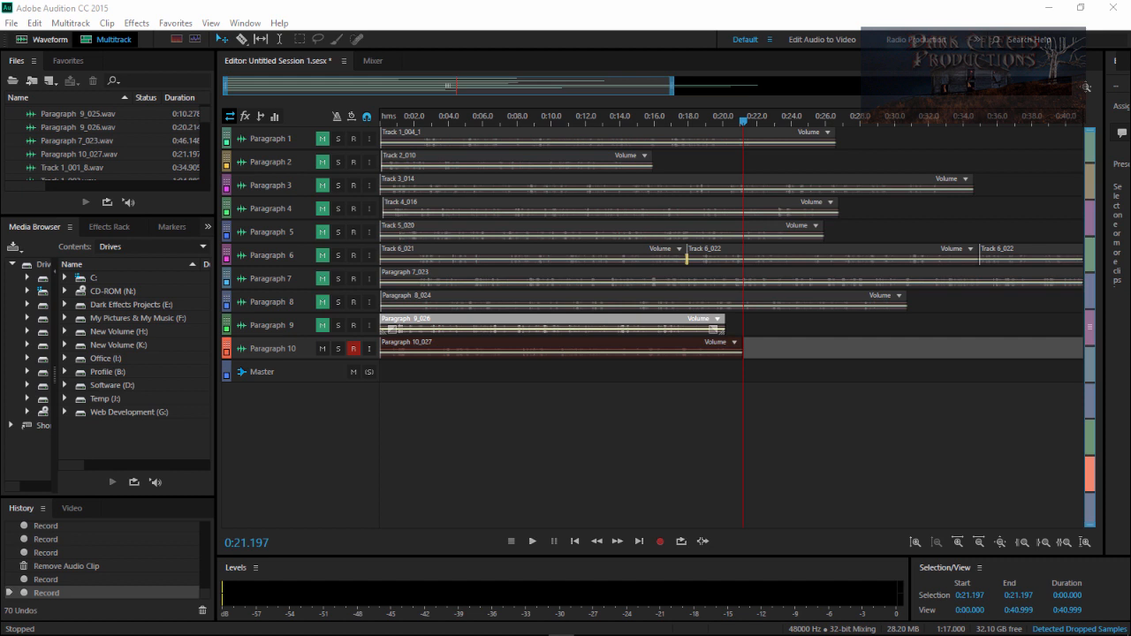
{"action": "mouse_move", "coordinate": [375, 127]}
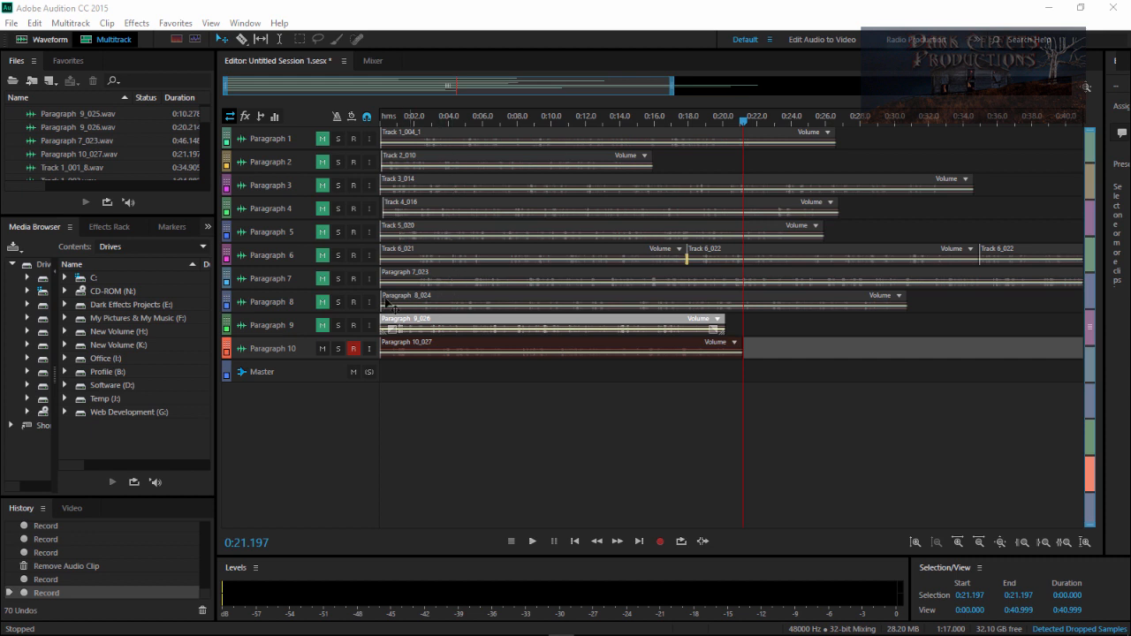
{"action": "mouse_move", "coordinate": [293, 304]}
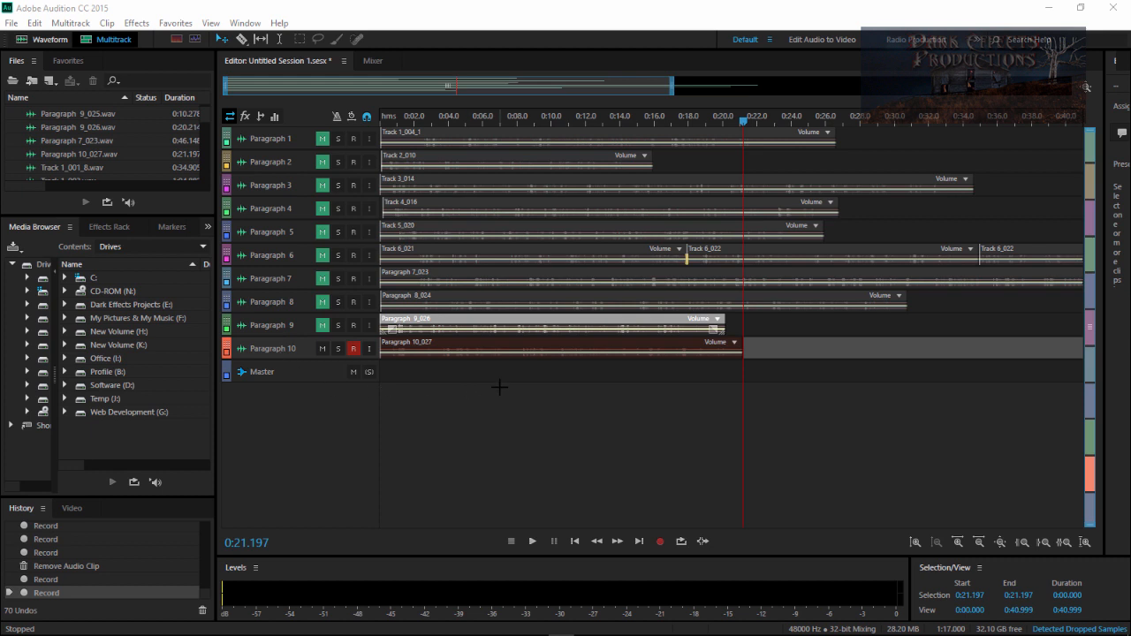
{"action": "mouse_move", "coordinate": [297, 379]}
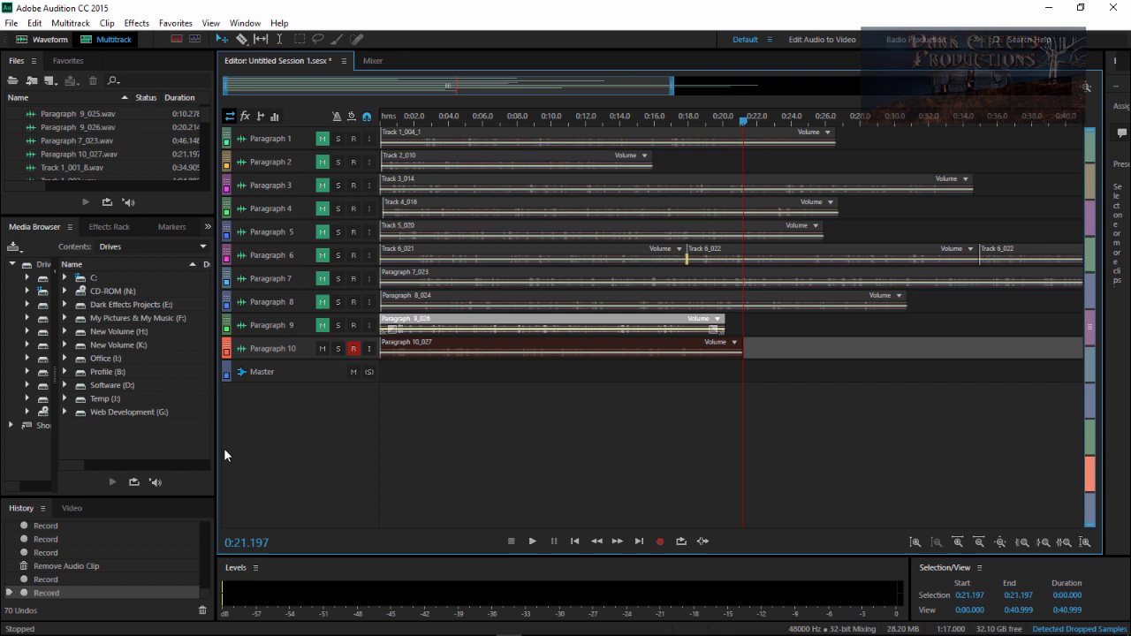
{"action": "mouse_move", "coordinate": [276, 437]}
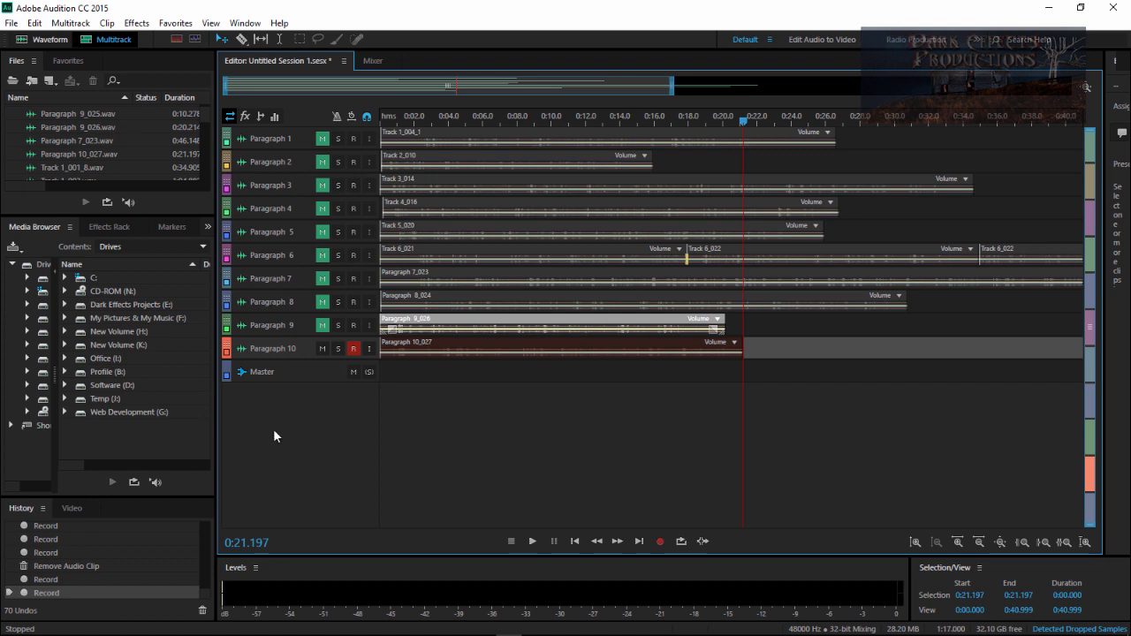
Step: Add a new stereo audio track (Track 11) below Paragraph 10 via Alt+A
{"action": "key", "text": "alt+a"}
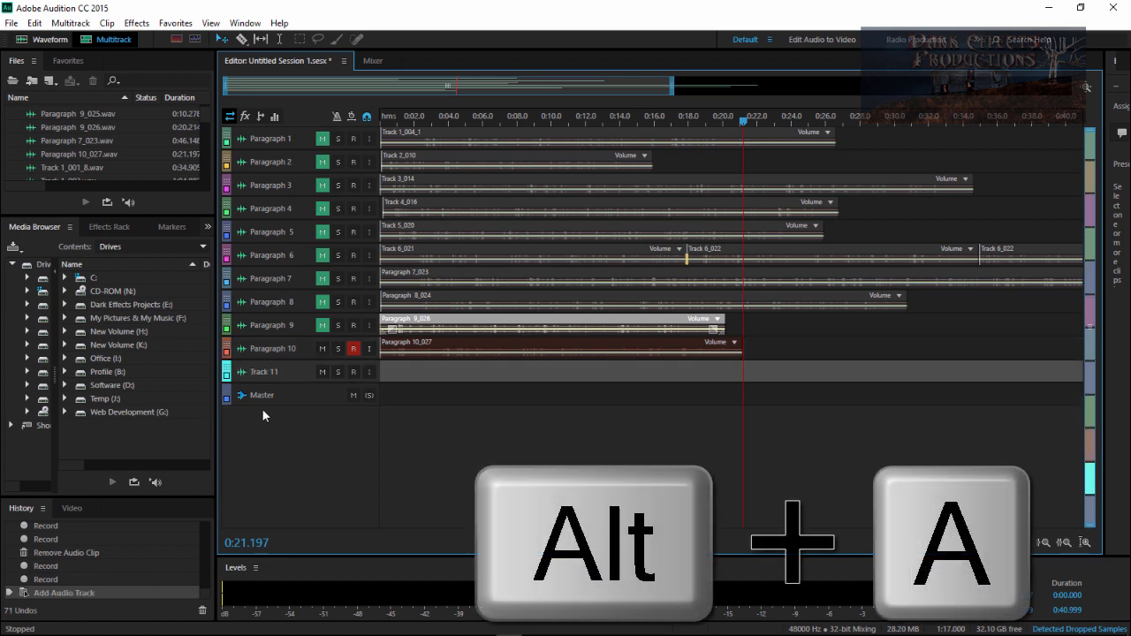
{"action": "key", "text": "alt+a"}
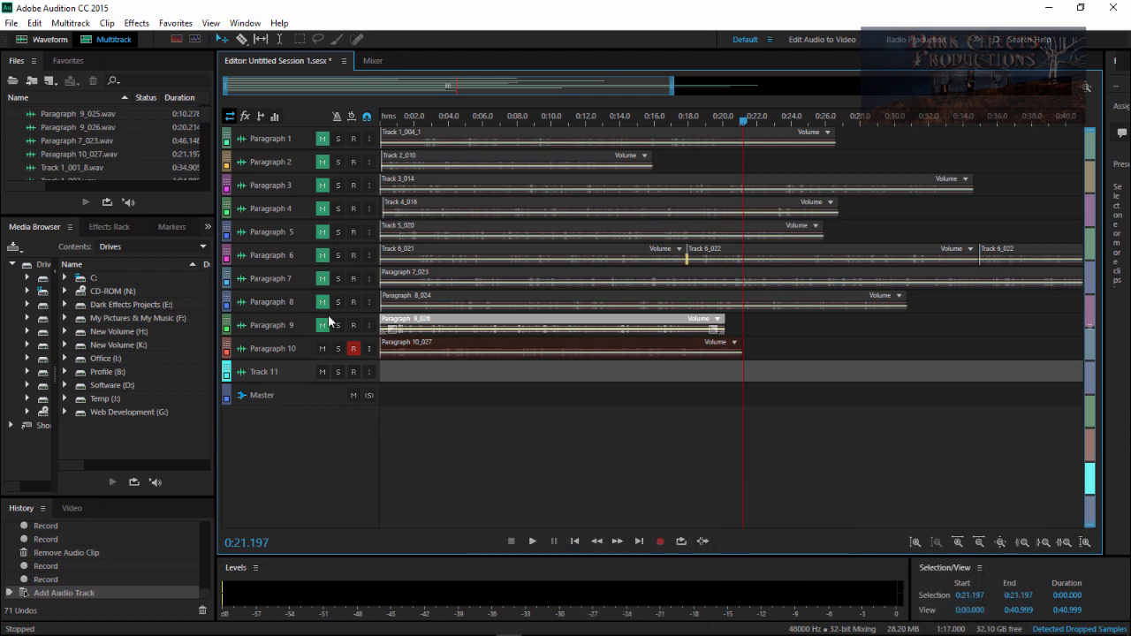
{"action": "left_click", "coordinate": [71, 23]}
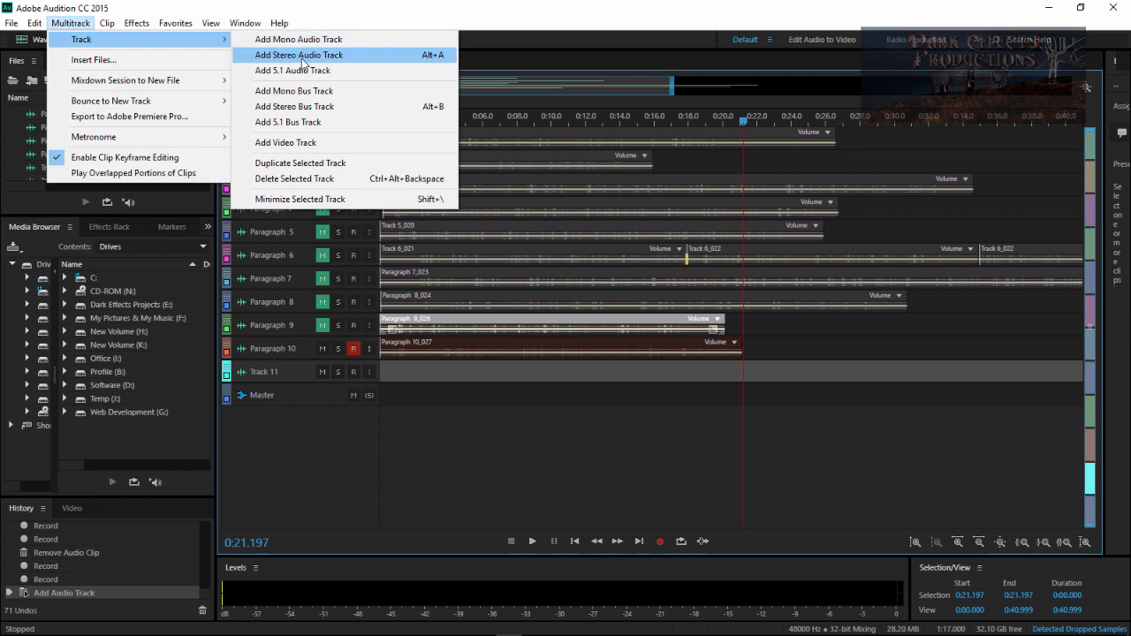
{"action": "mouse_move", "coordinate": [452, 53]}
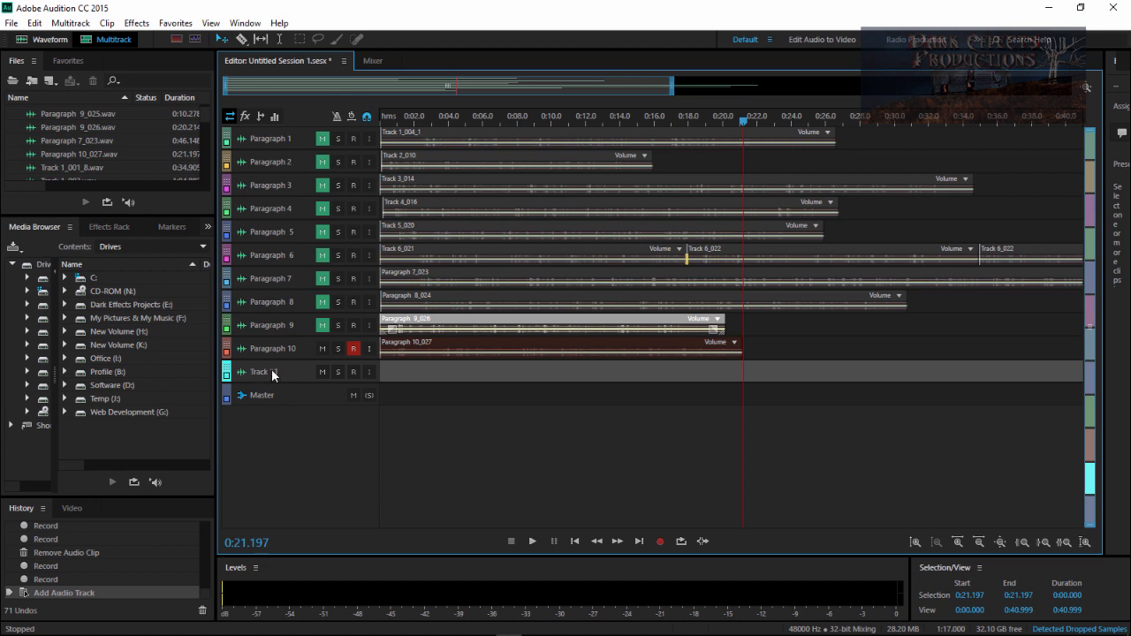
Step: Rename the new eleventh track to 'Paragraph 11'
{"action": "double_click", "coordinate": [265, 371]}
{"action": "type", "text": "Paragraph"}
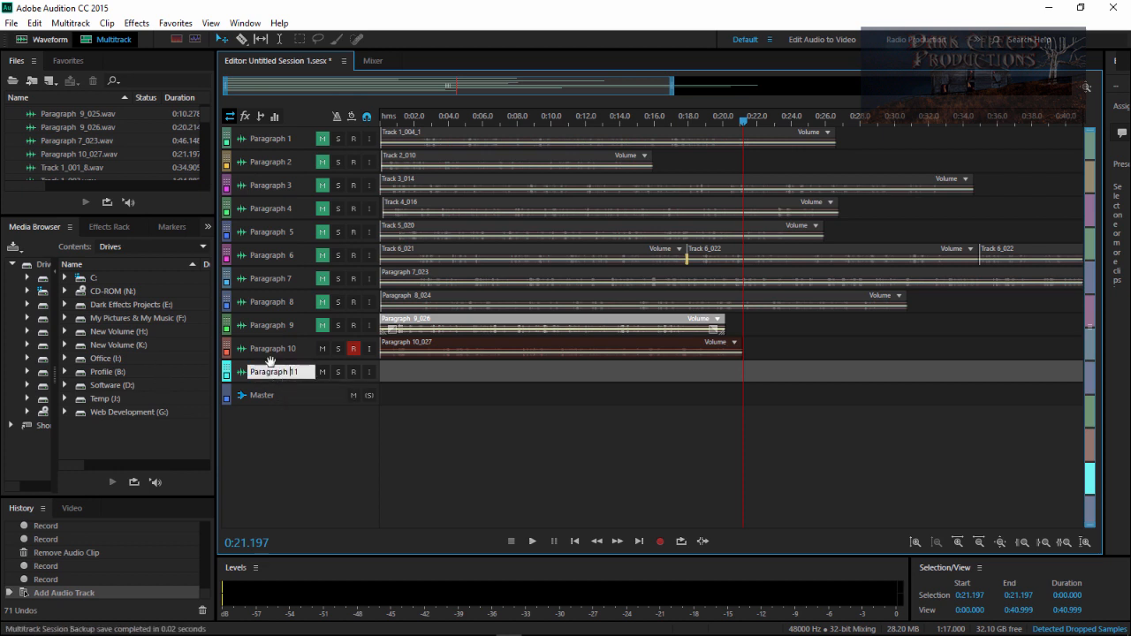
{"action": "key", "text": "Return"}
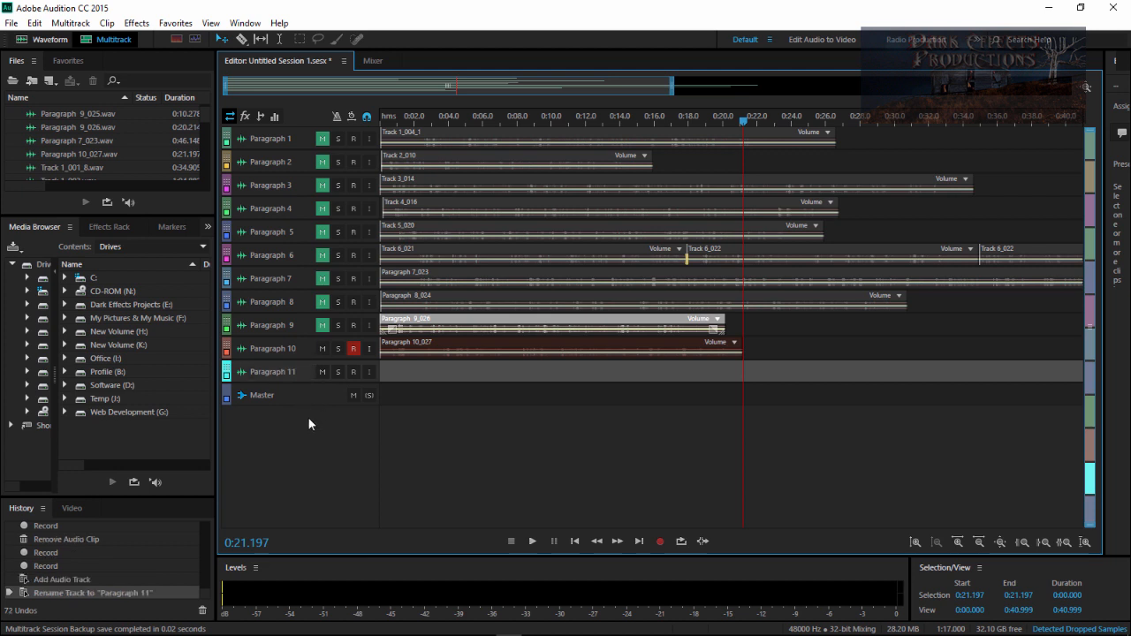
{"action": "mouse_move", "coordinate": [315, 424]}
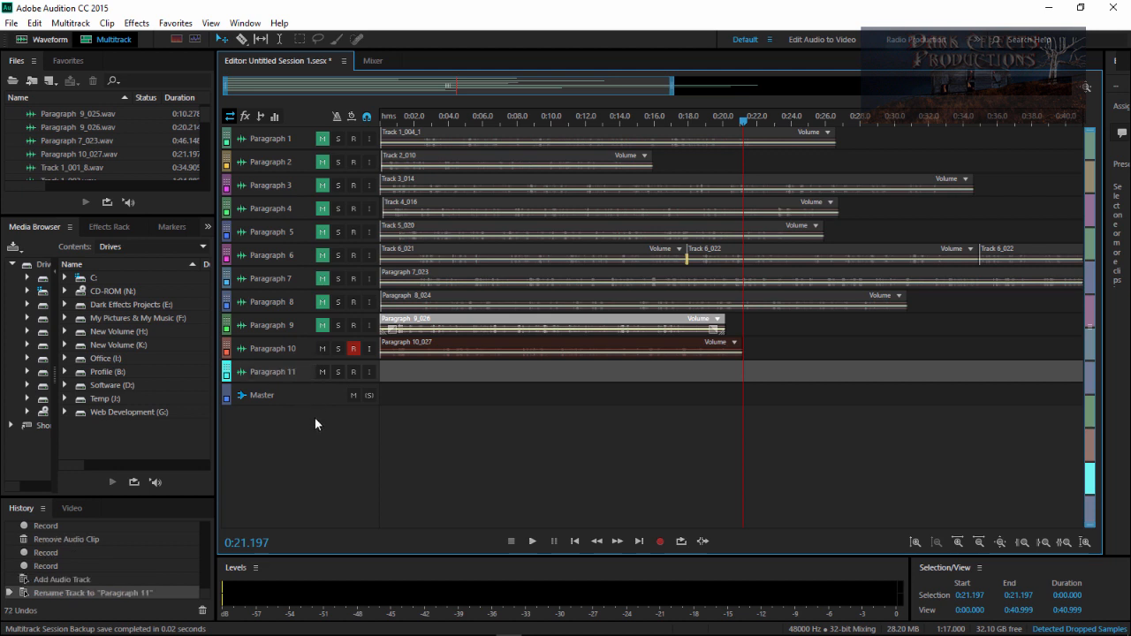
{"action": "mouse_move", "coordinate": [334, 442]}
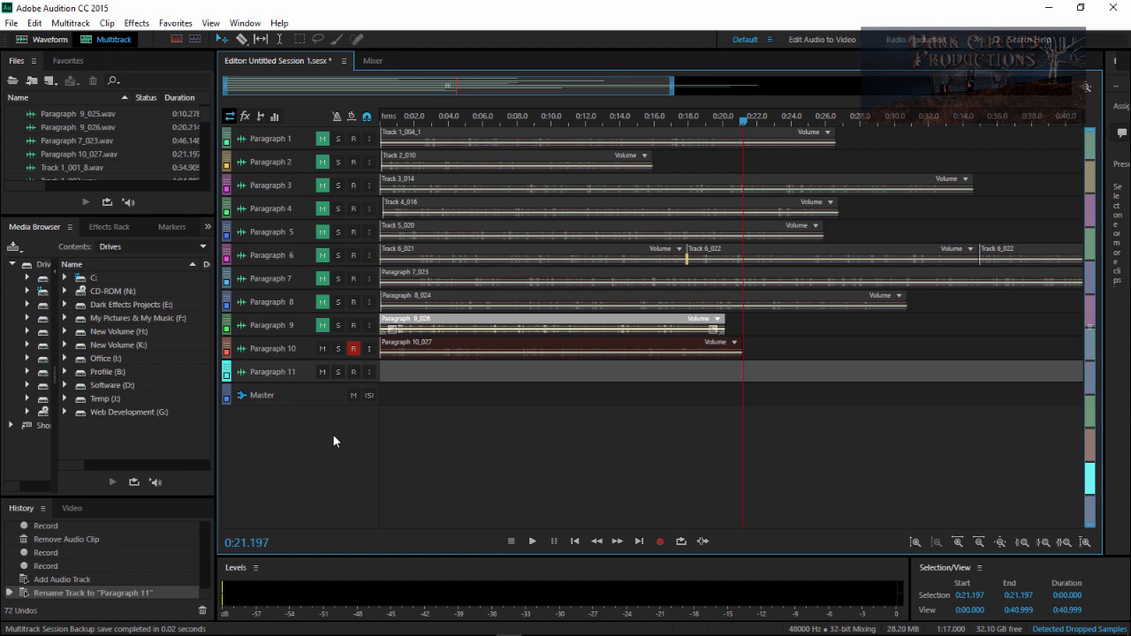
{"action": "mouse_move", "coordinate": [929, 425]}
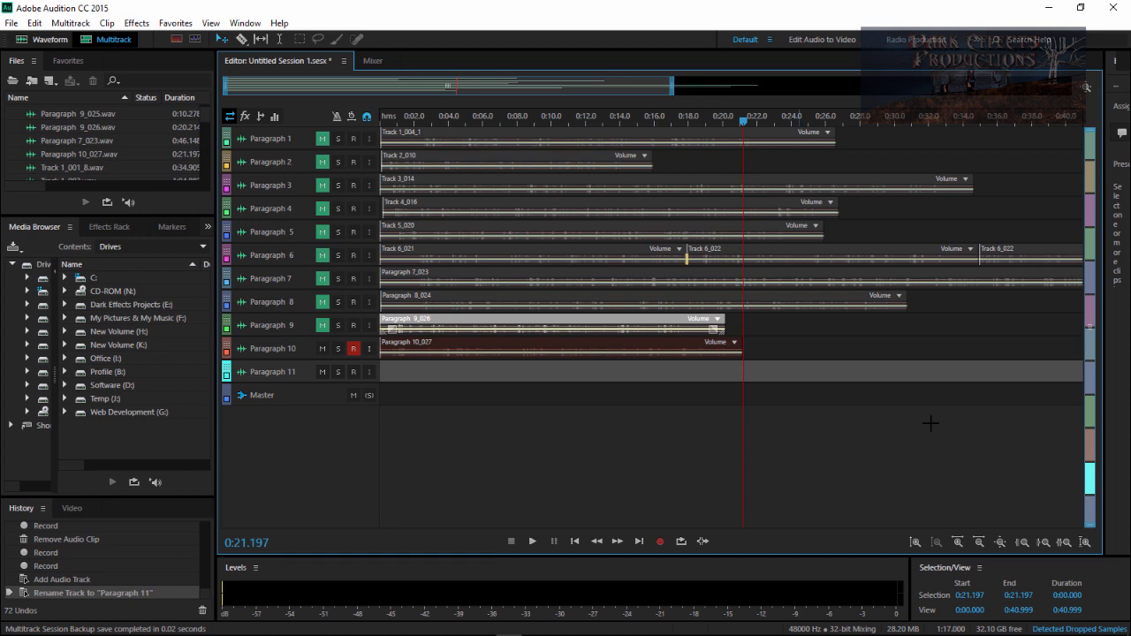